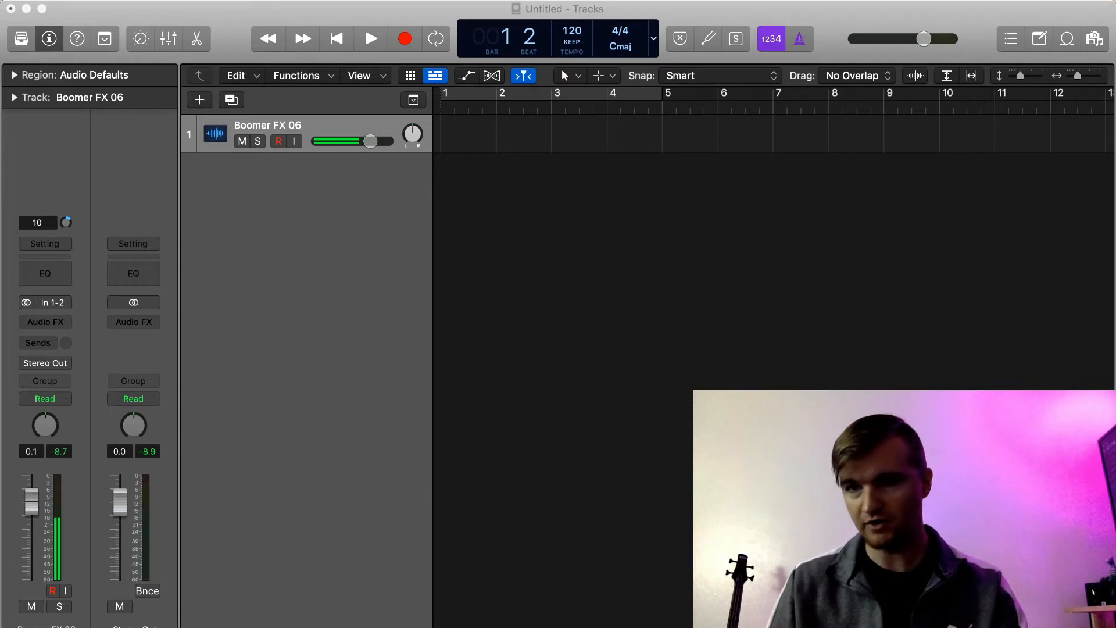
- Drag the Boomer FX 04 loop onto the audio track so it spans bars 1 to 5
click(1095, 38)
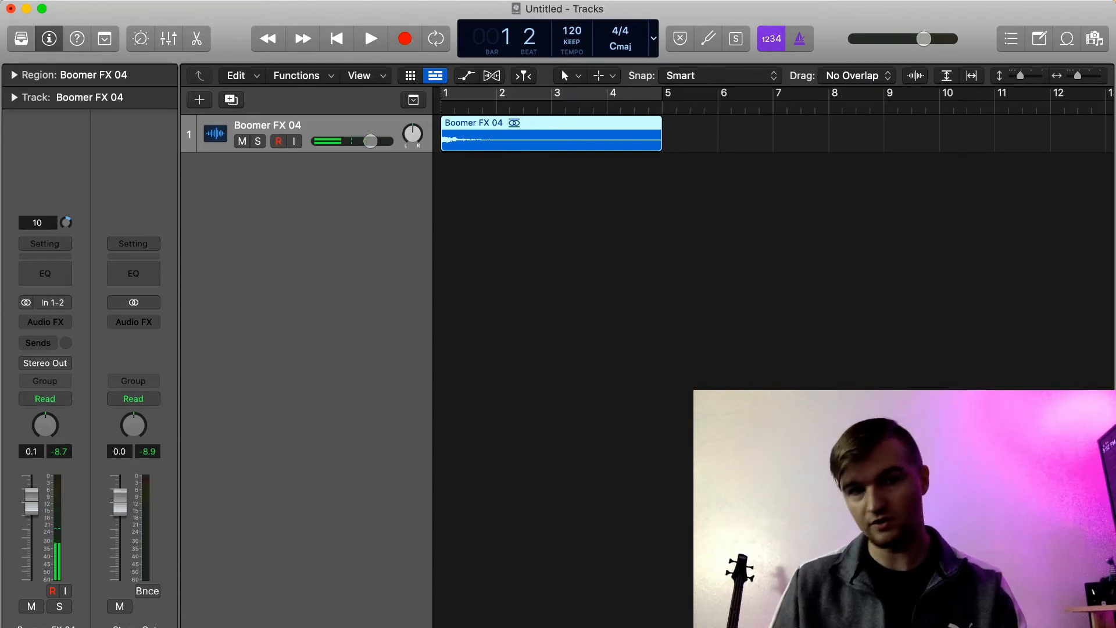
drag(314, 140, 335, 141)
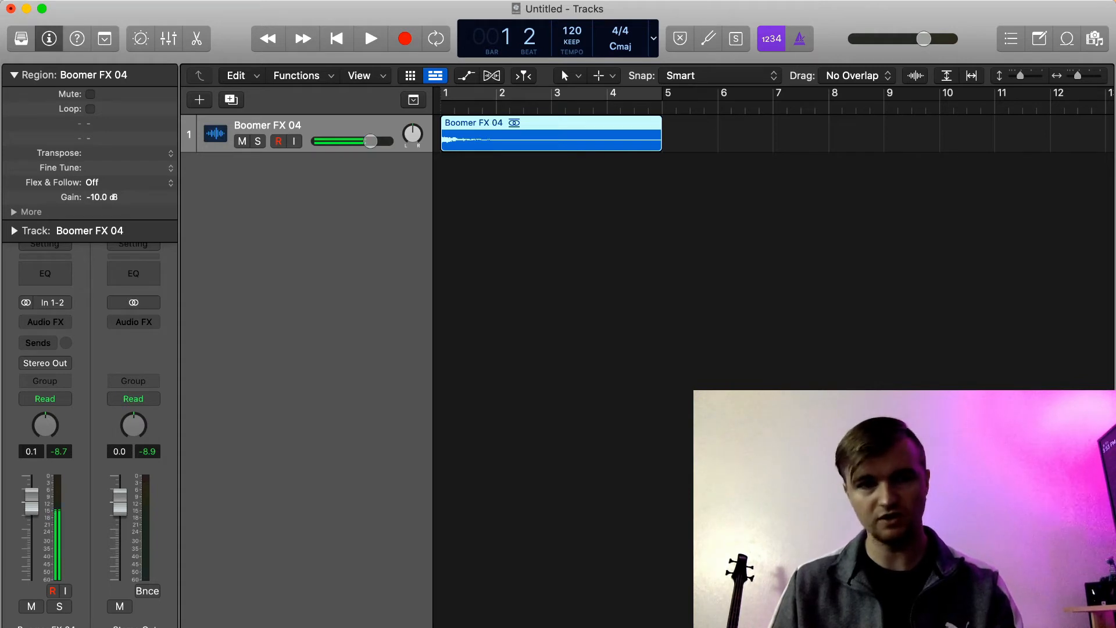
- Expand the Region inspector's More section and enable Reverse for Boomer FX 04
click(13, 211)
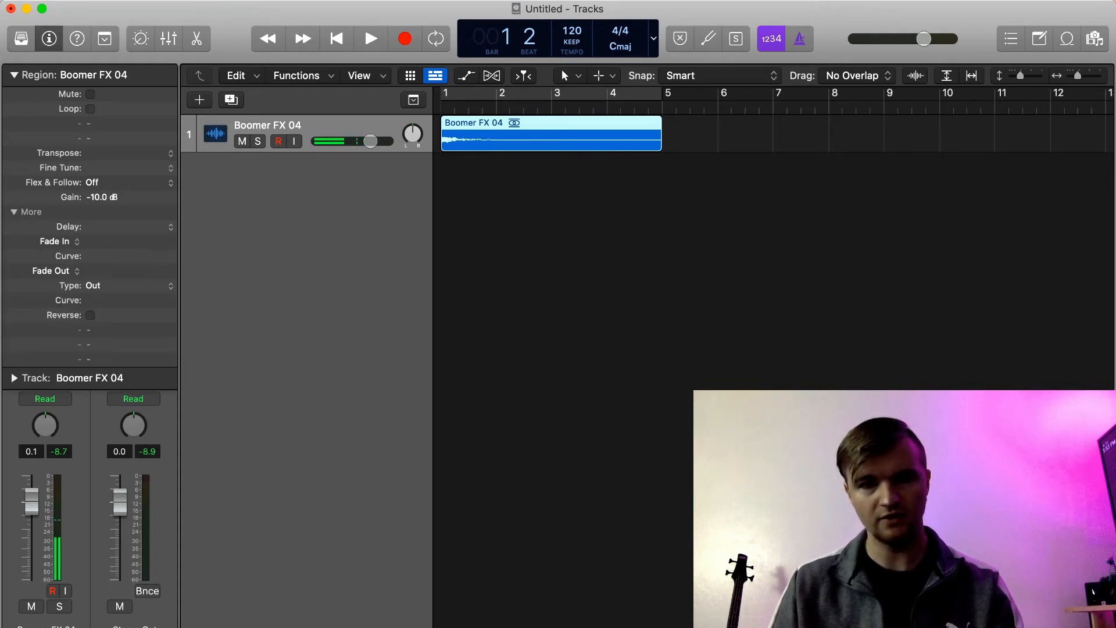
click(91, 315)
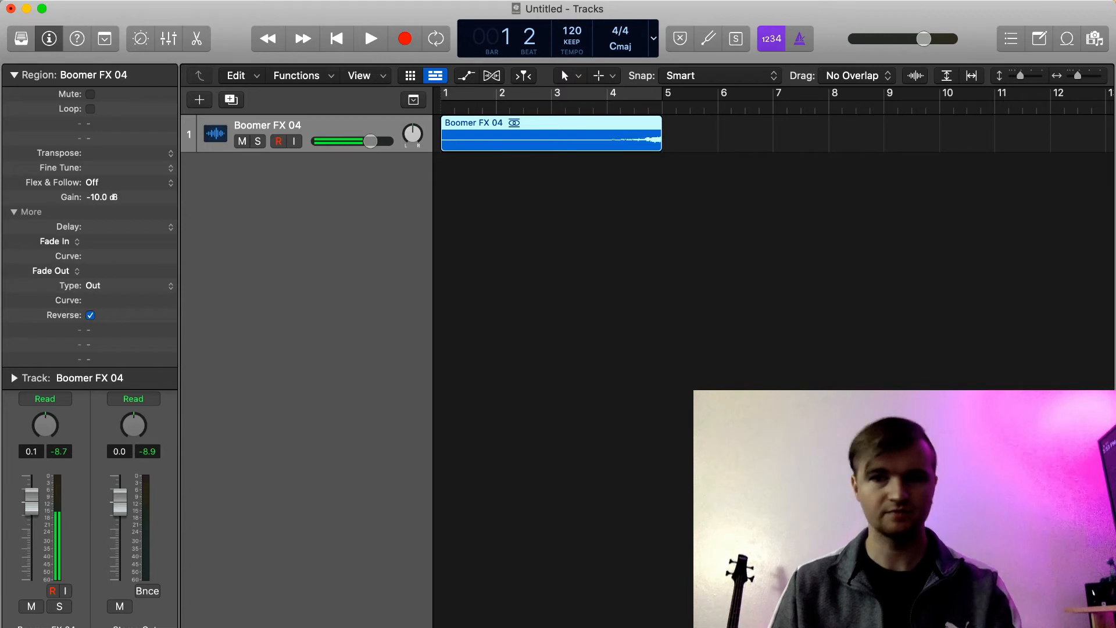